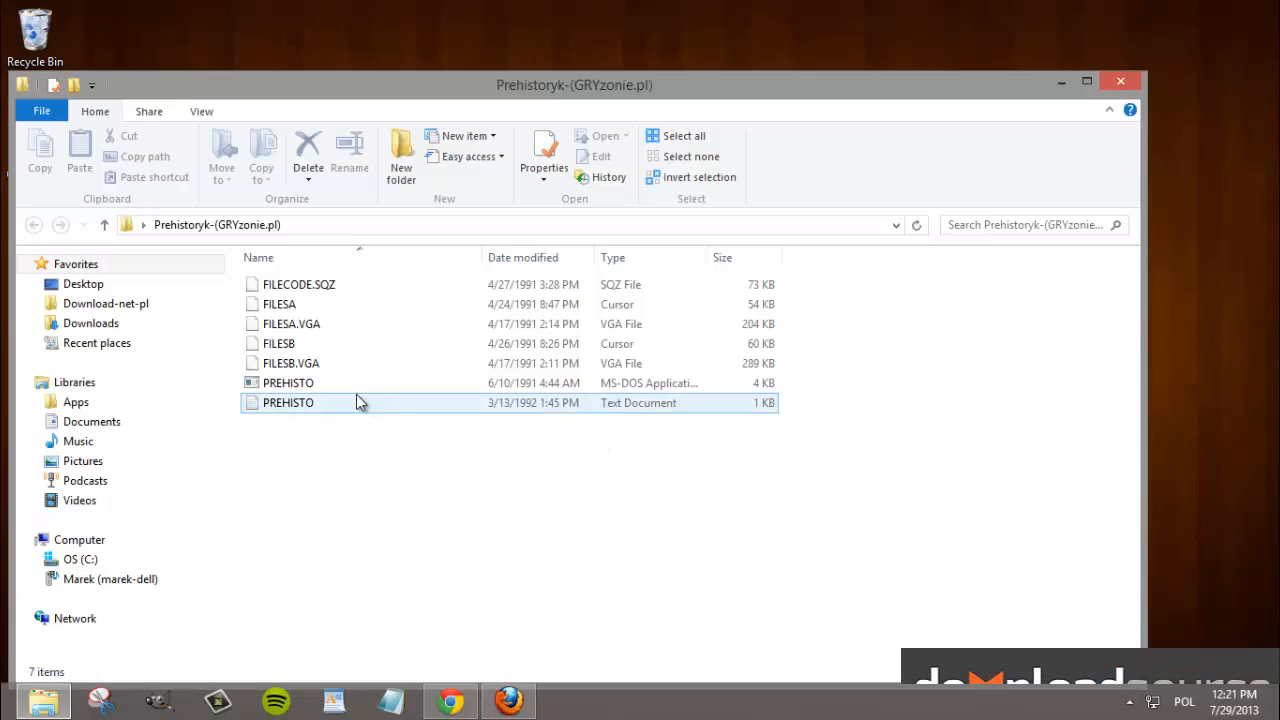
Try launching the PREHISTO MS-DOS application directly, triggering the can't-run-on-this-PC notice
double_click(288, 382)
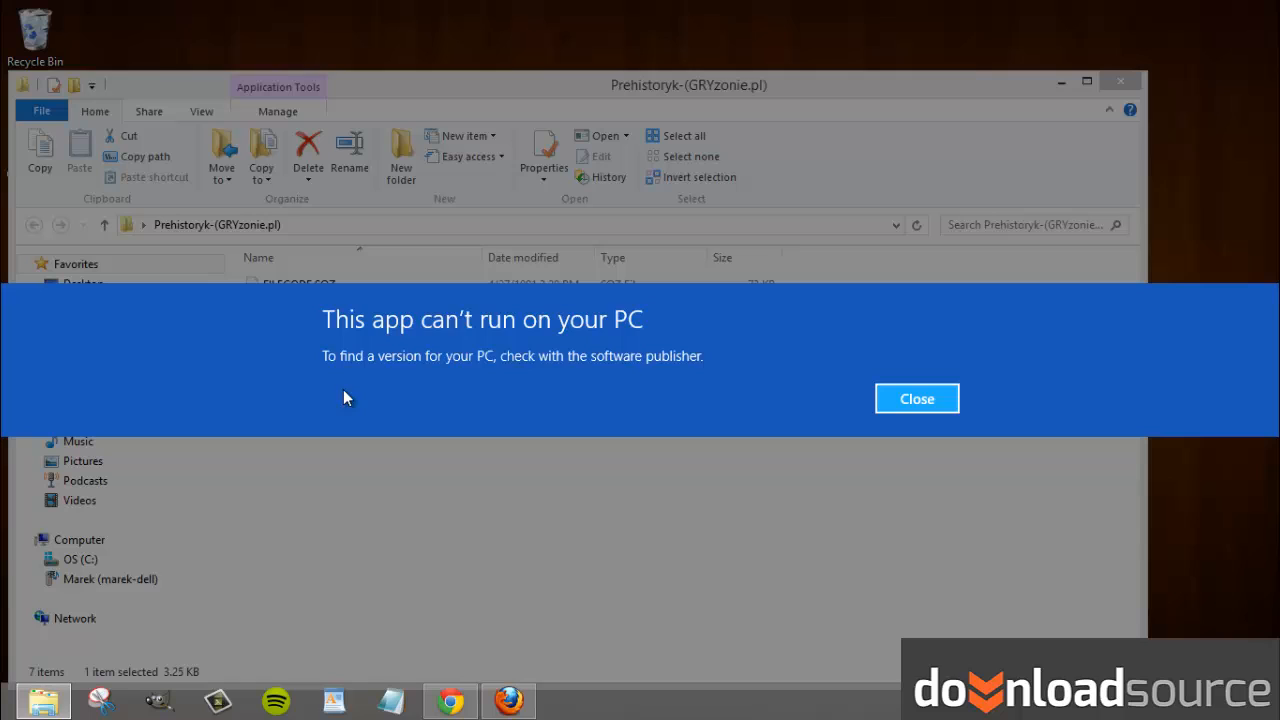
mouse_move(916, 398)
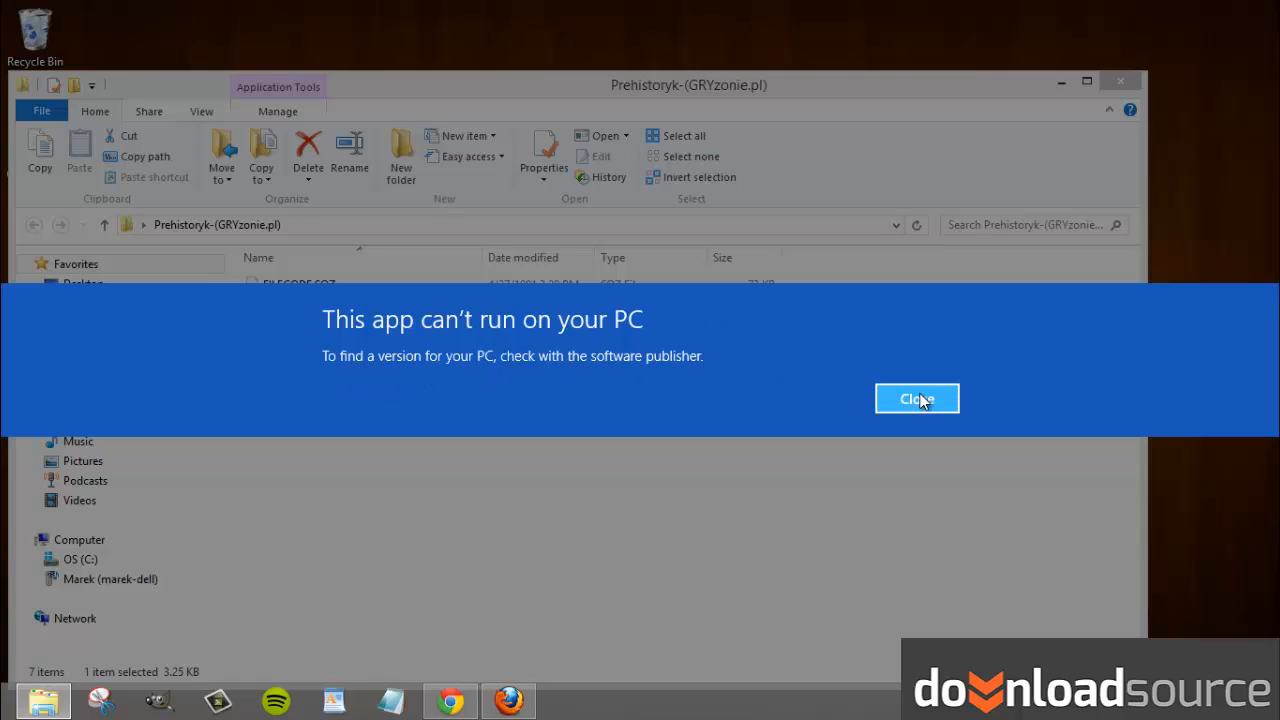
mouse_move(924, 400)
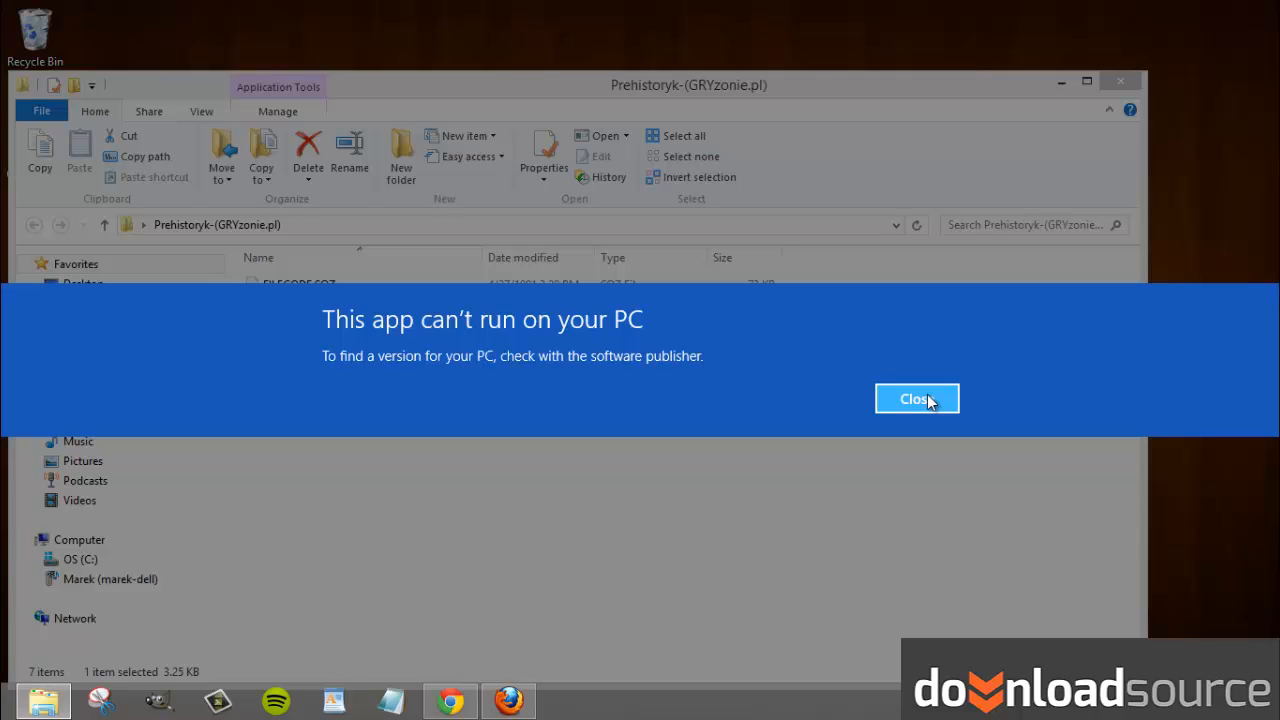
Dismiss the notice and move the prehist game folder into C:\grydos
left_click(916, 400)
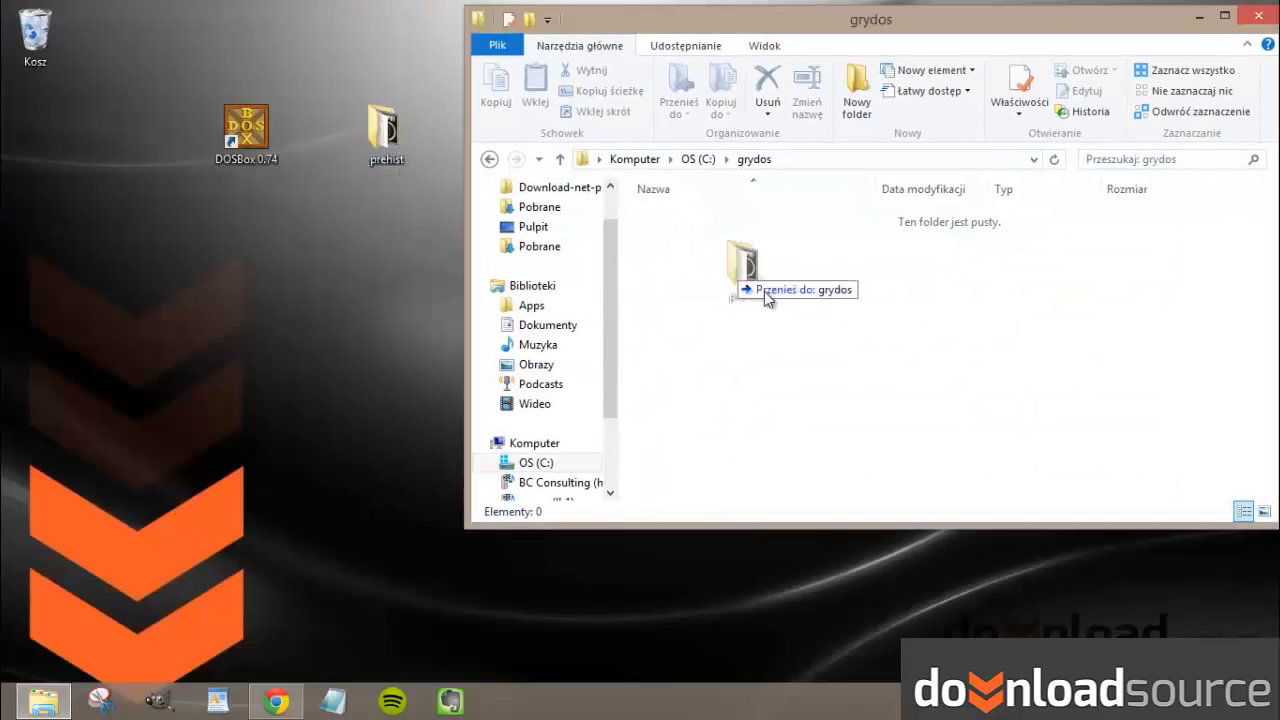
left_click_drag(386, 130, 744, 270)
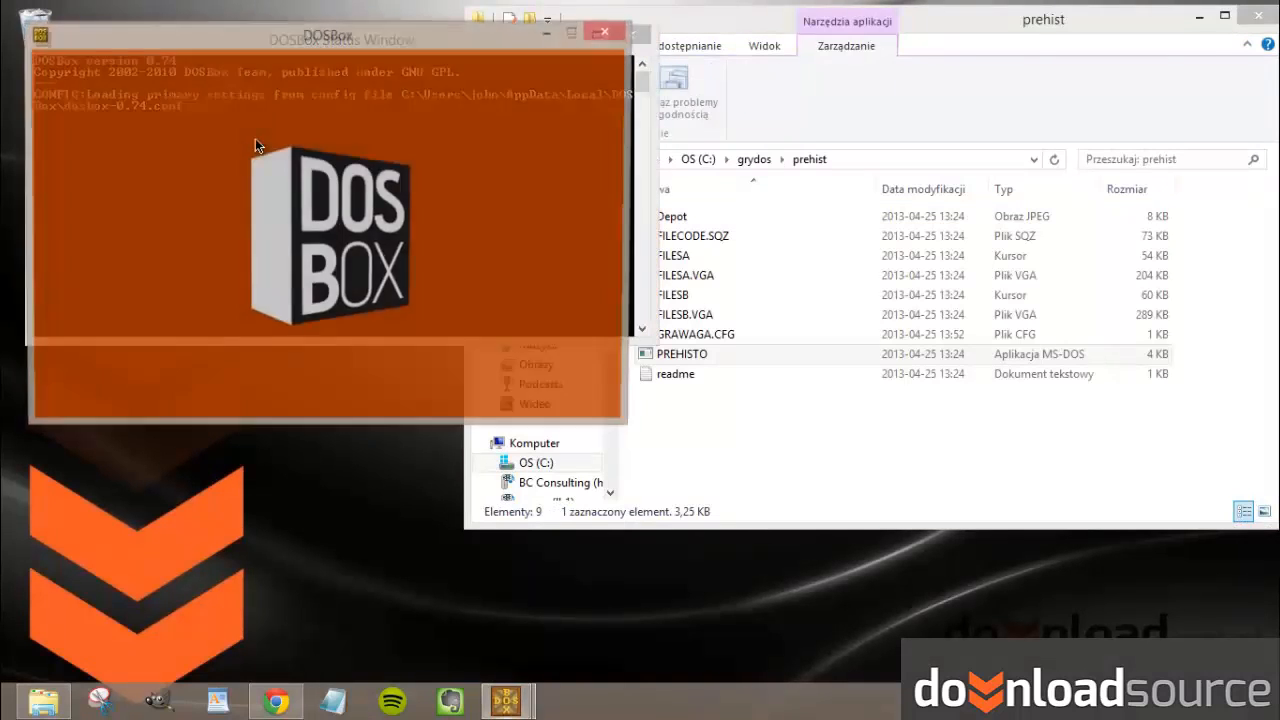
Launch DOSBox to the Z:\> prompt and minimize the prehist Explorer window
double_click(682, 352)
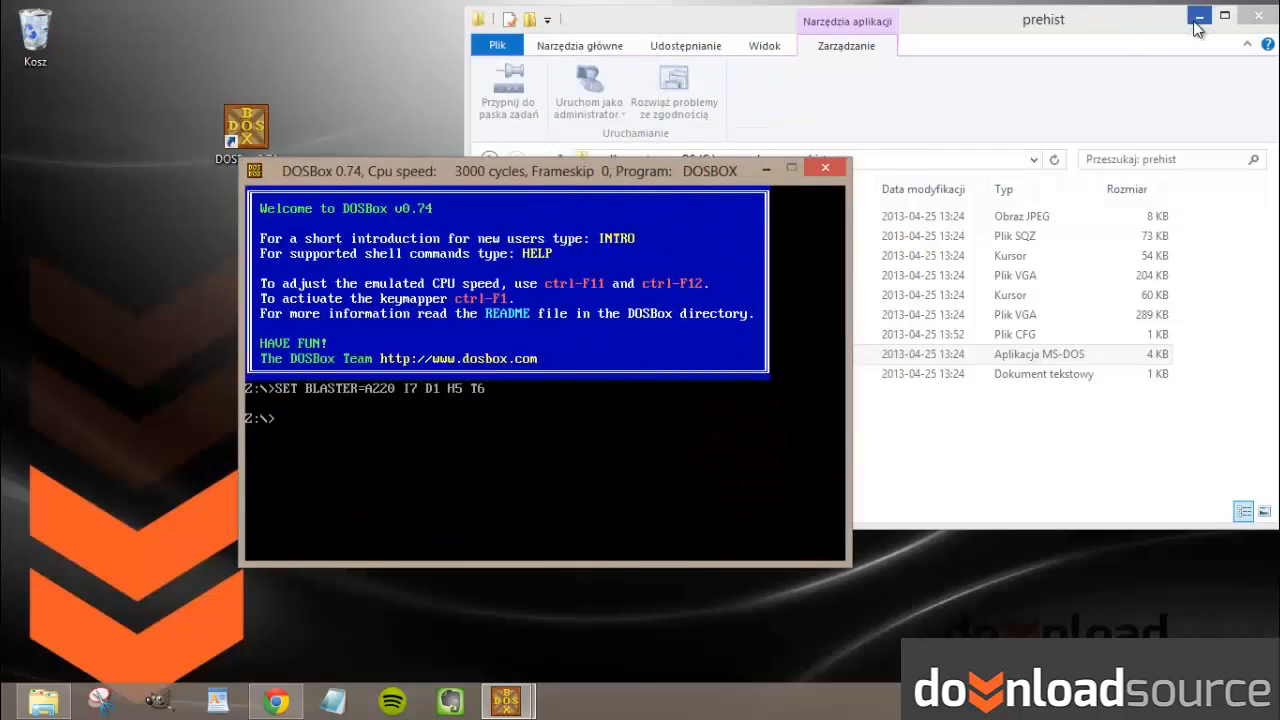
left_click(1200, 16)
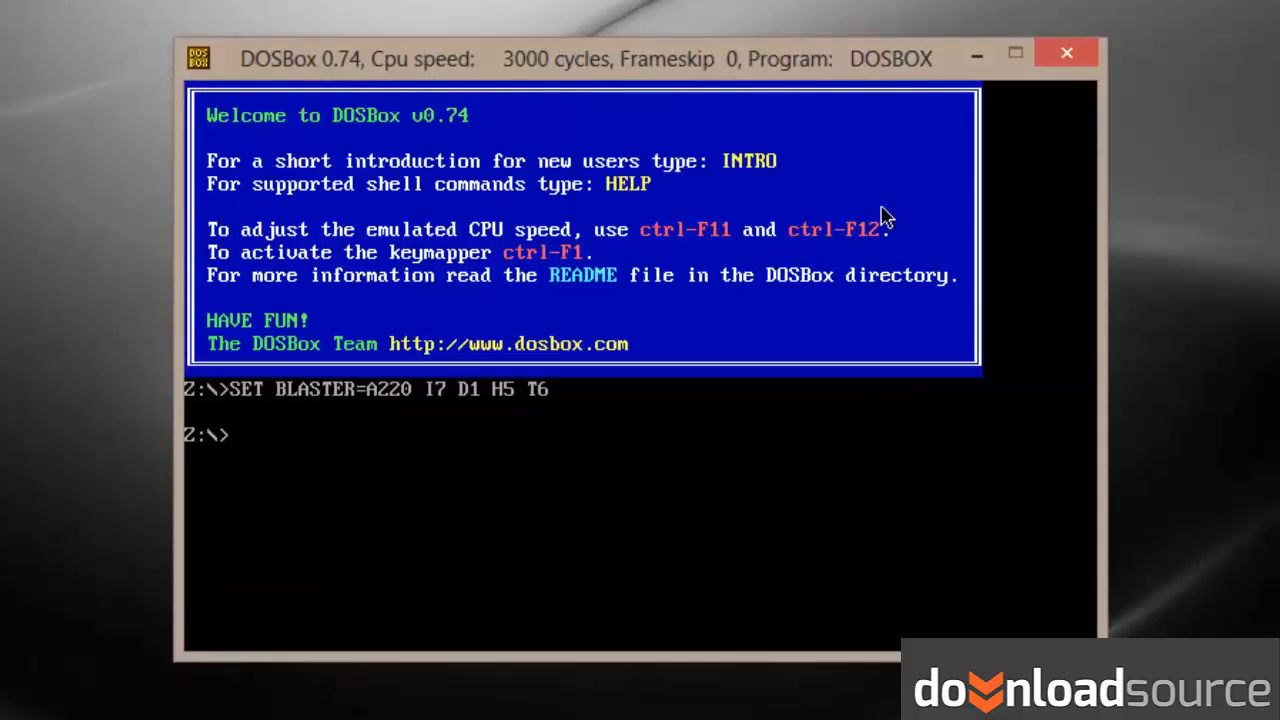
Enter 'mount c c:\grydos\' to mount the grydos folder as drive C
type("mount c c:")
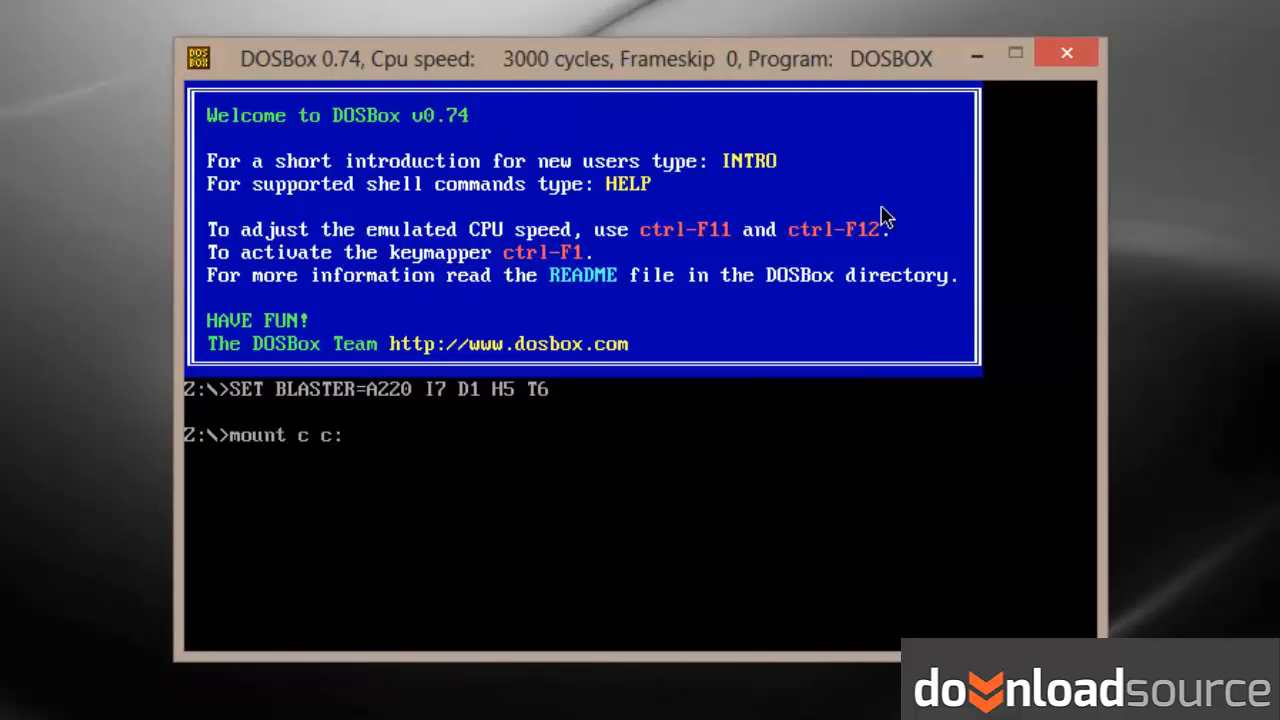
type("\\gr")
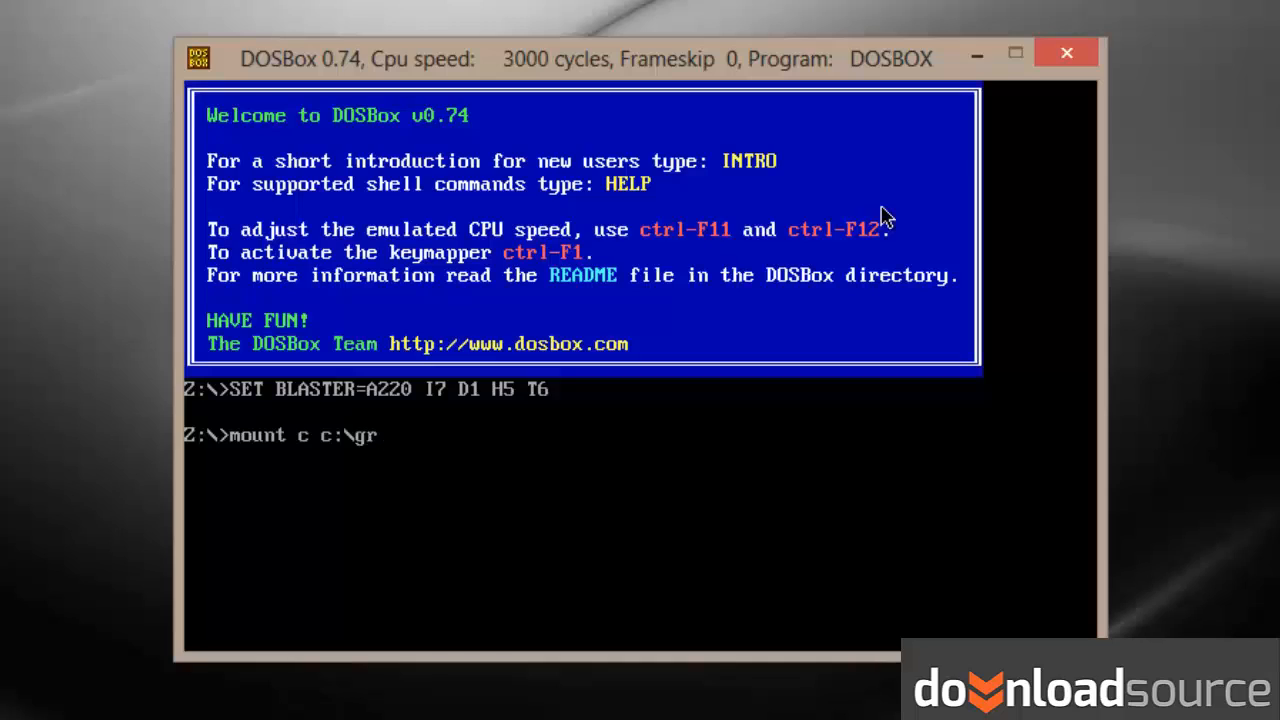
type("ydos\\")
type("cd")
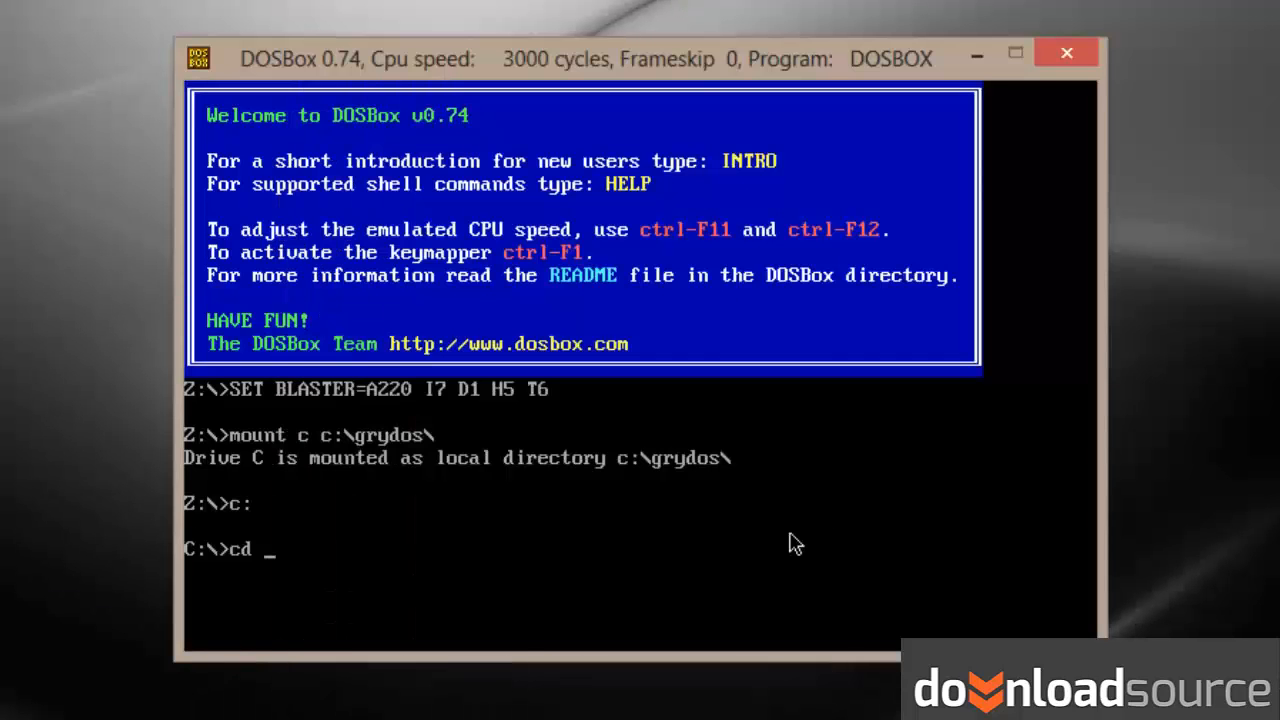
Run 'cd prehist' and enter the game command 'prehisto' at the C:\PREHIST> prompt
type("prehist")
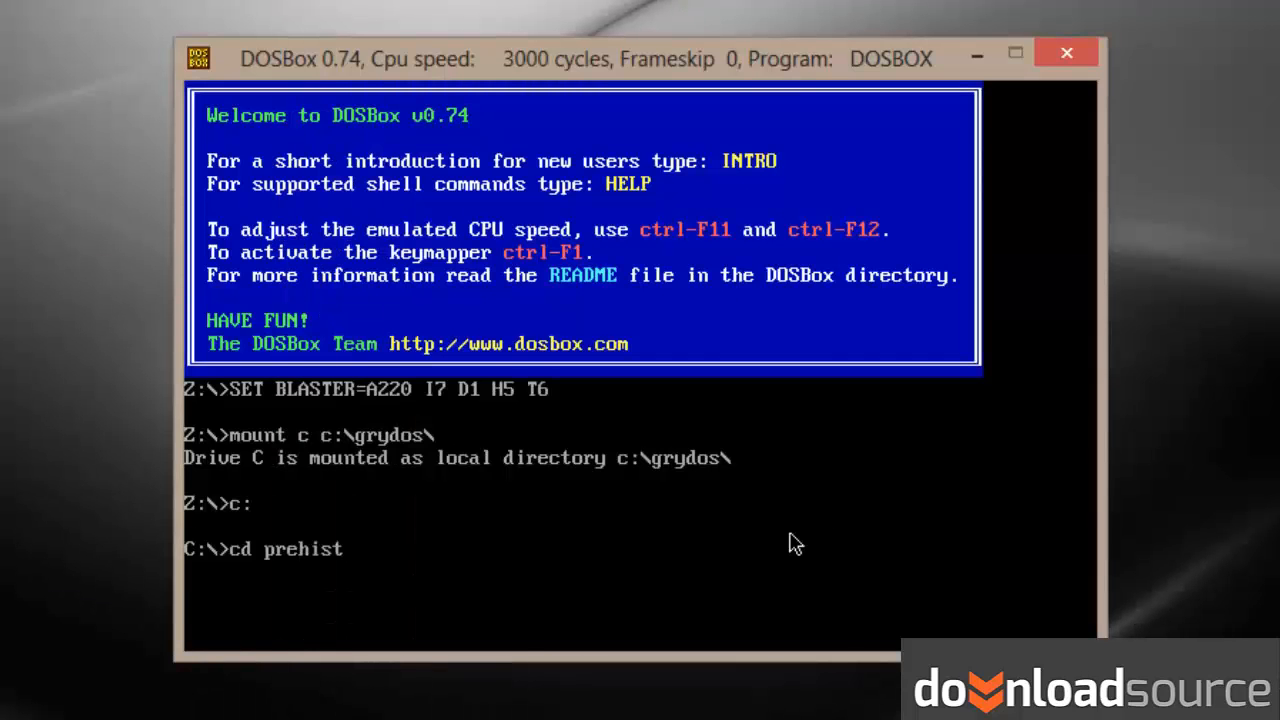
key("Return")
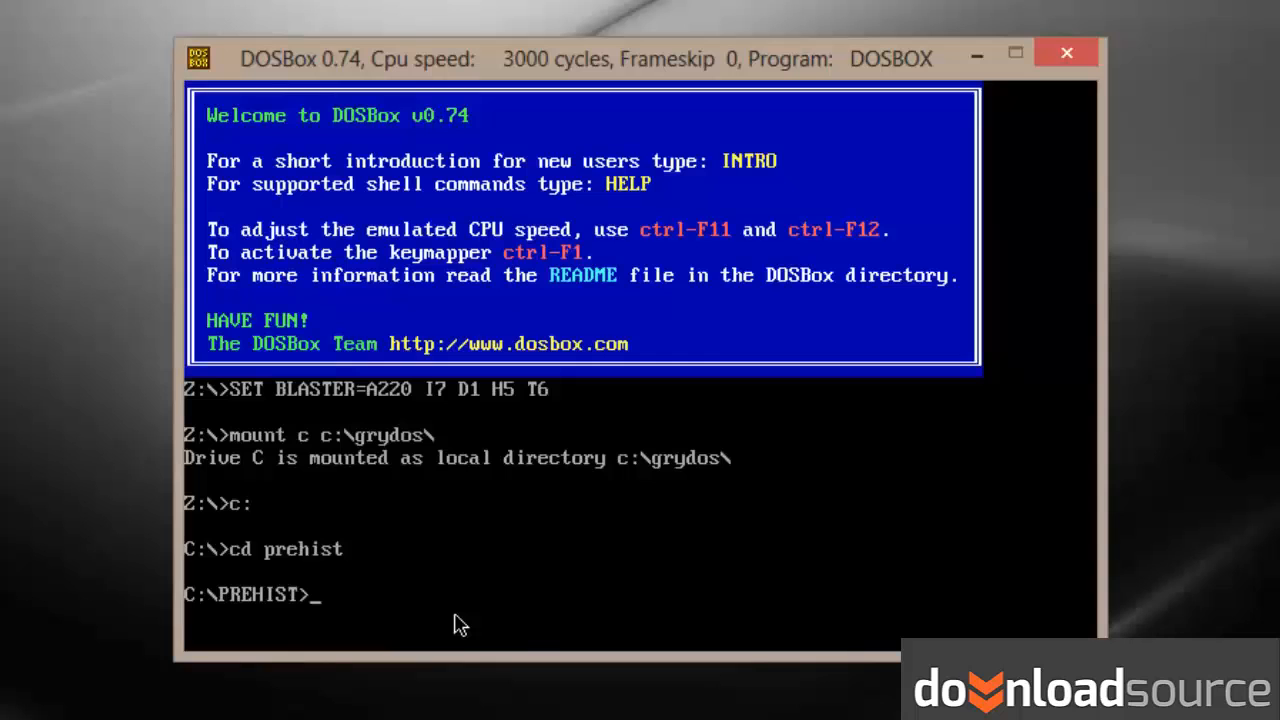
type("prehisto")
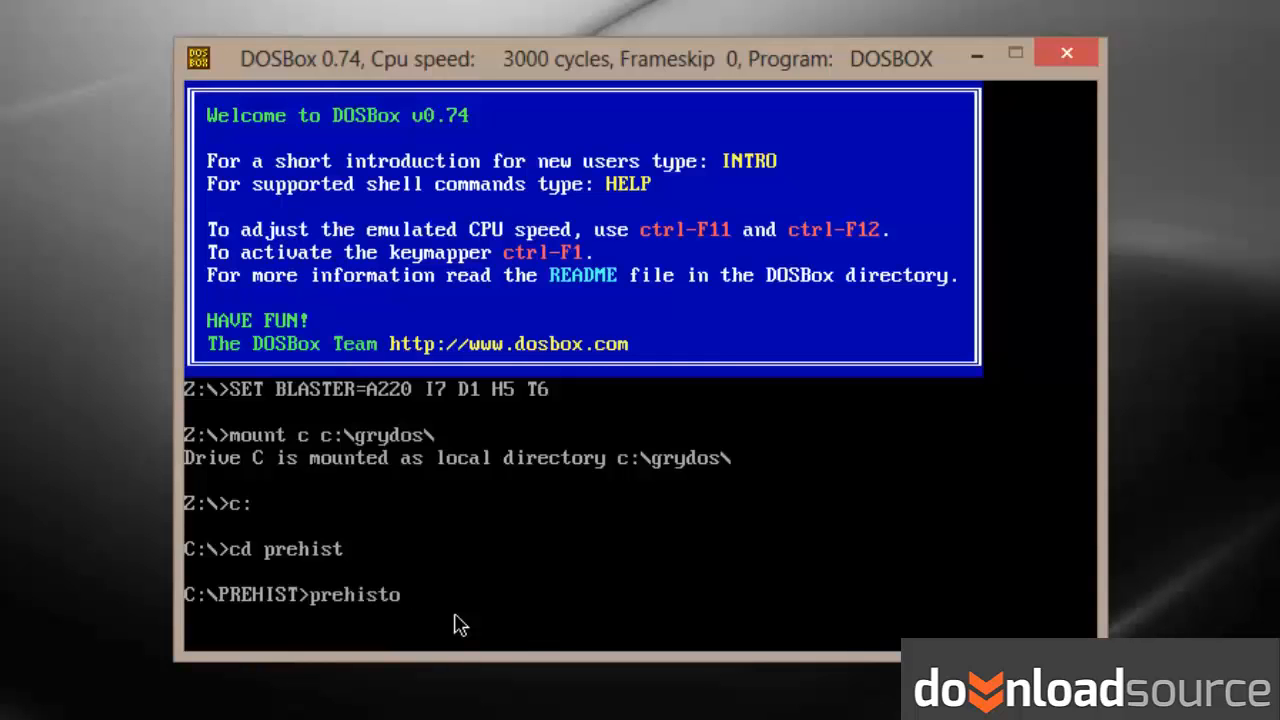